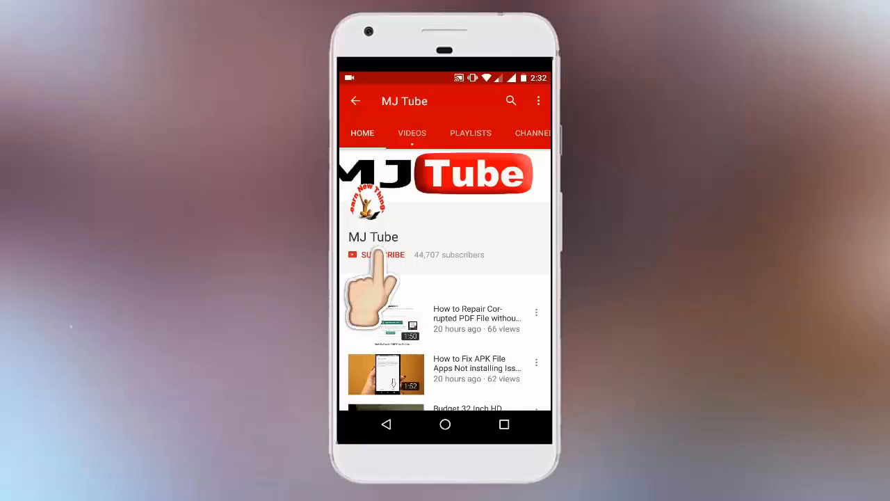
Leave the MJ Tube channel and bring up the home screen launcher overview
left_click(375, 255)
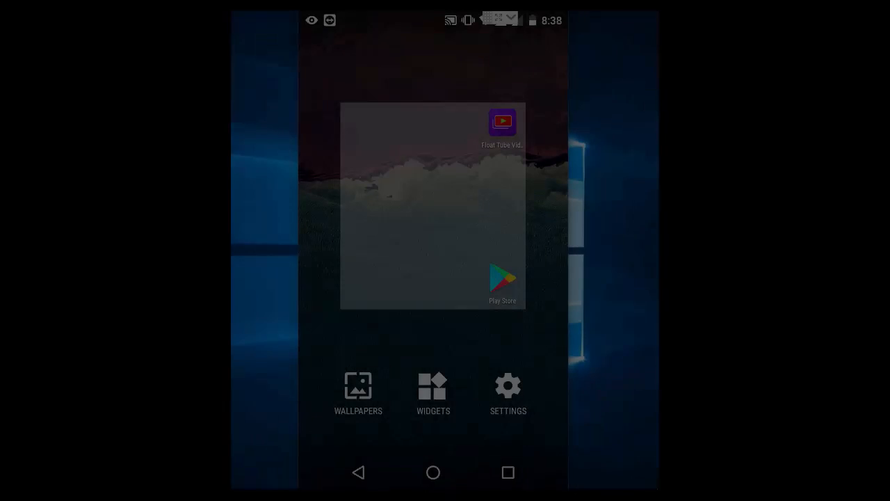
Exit the launcher overview back to the home screen with Float Tube and Play Store icons
left_click(433, 473)
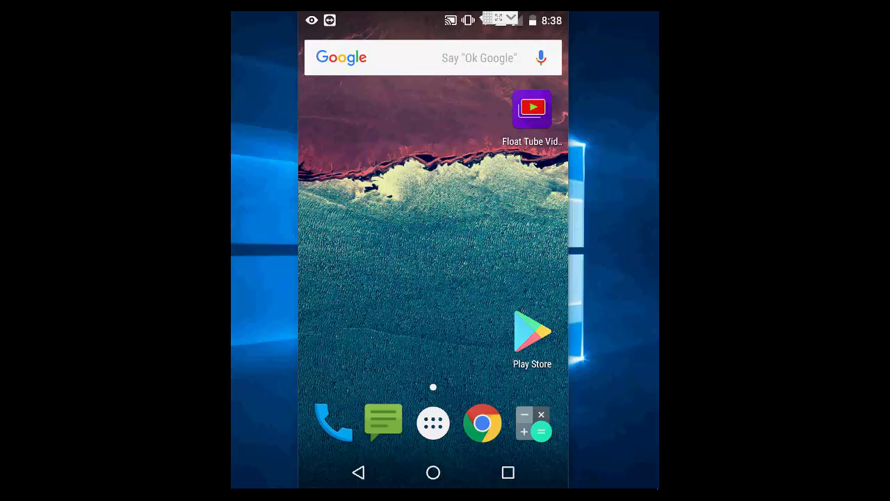
Open the Float Tube Video Player listing in Play Store and launch the app
left_click(532, 108)
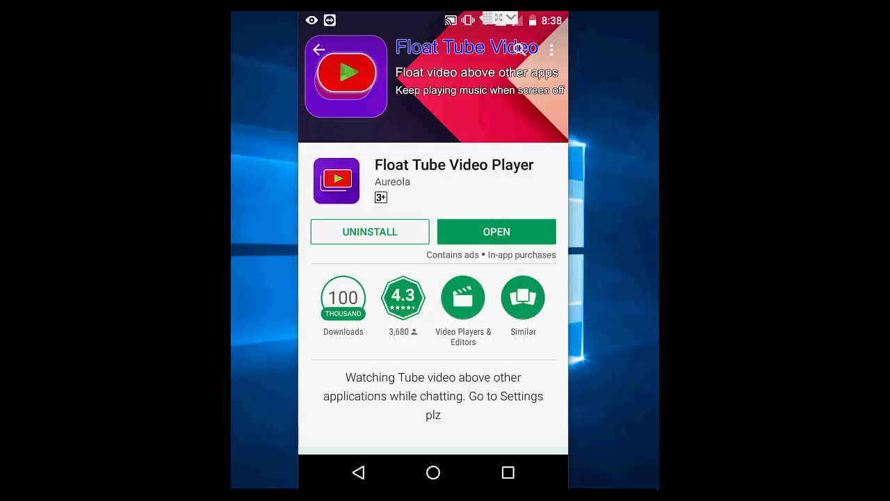
left_click(433, 472)
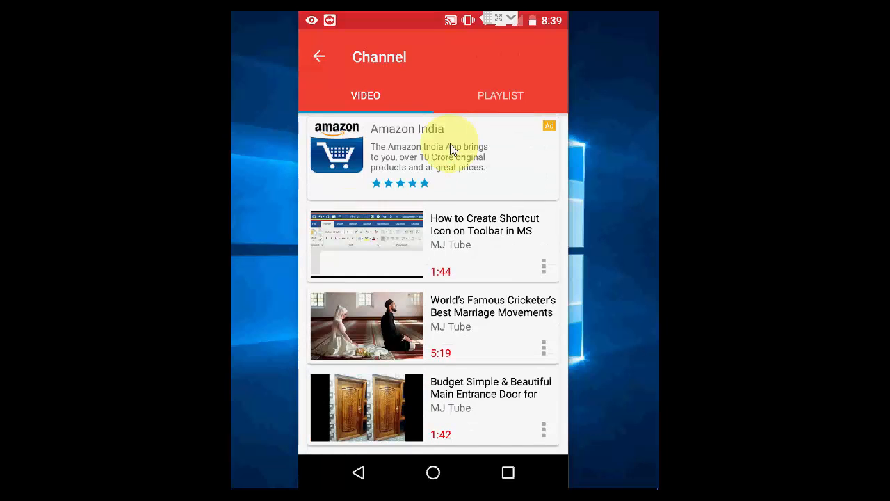
Play the 'Small & Light Weight Selfie Stick for Smartphone' video from the VIDEO list
scroll("down", 3)
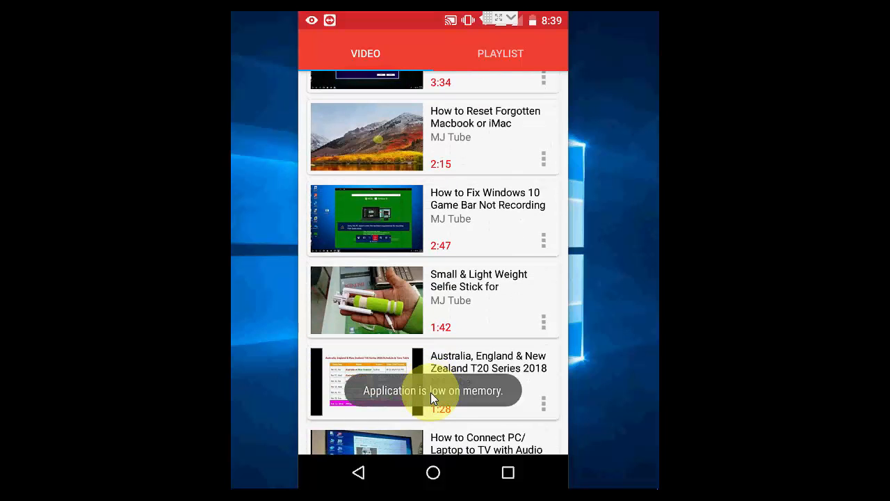
left_click(367, 300)
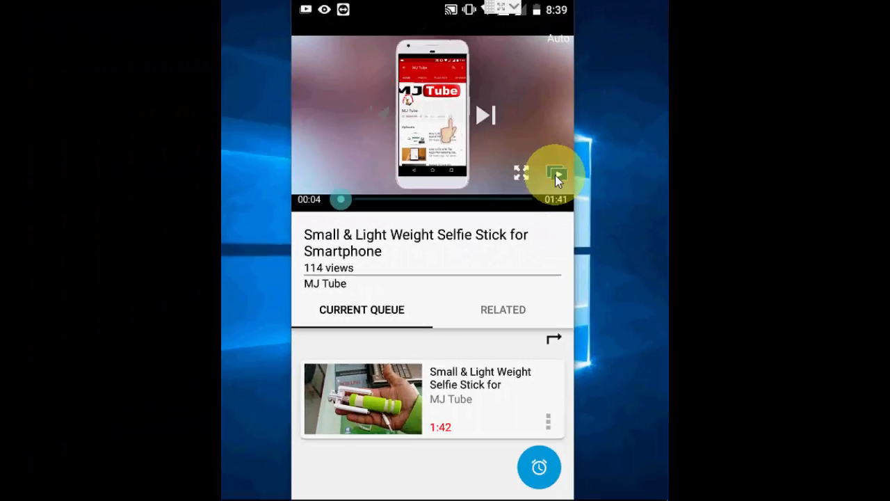
Float the selfie stick video in a popup window and return to the home screen
left_click(431, 115)
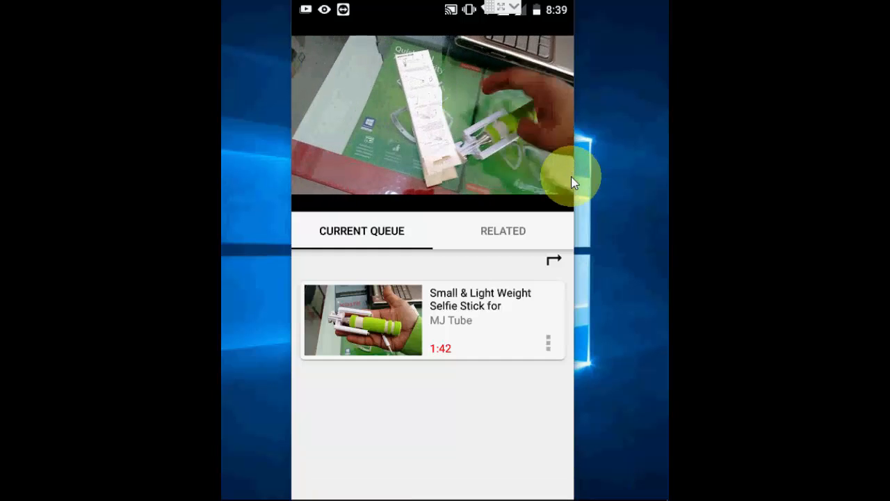
left_click(431, 118)
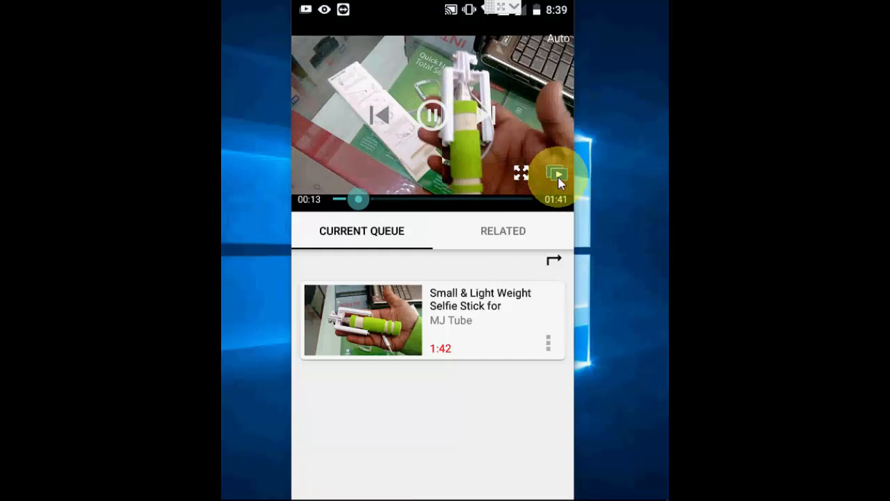
left_click(554, 174)
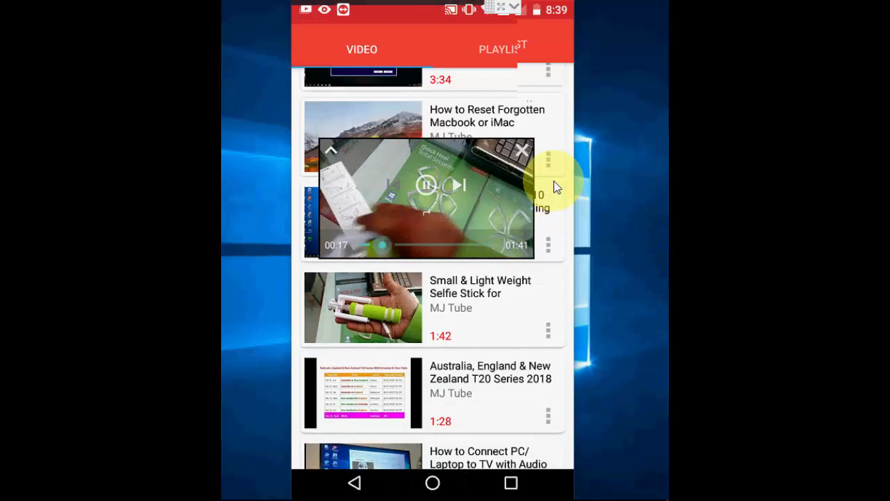
left_click(432, 483)
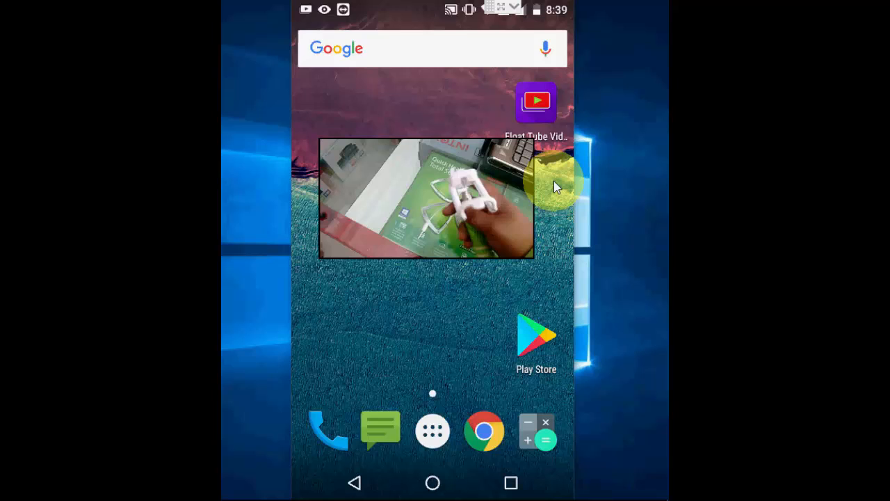
left_click(432, 430)
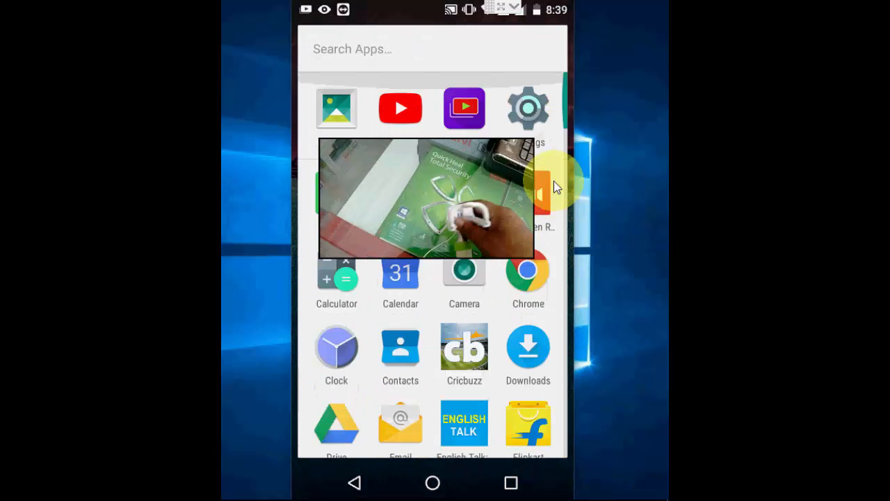
scroll("down", 3)
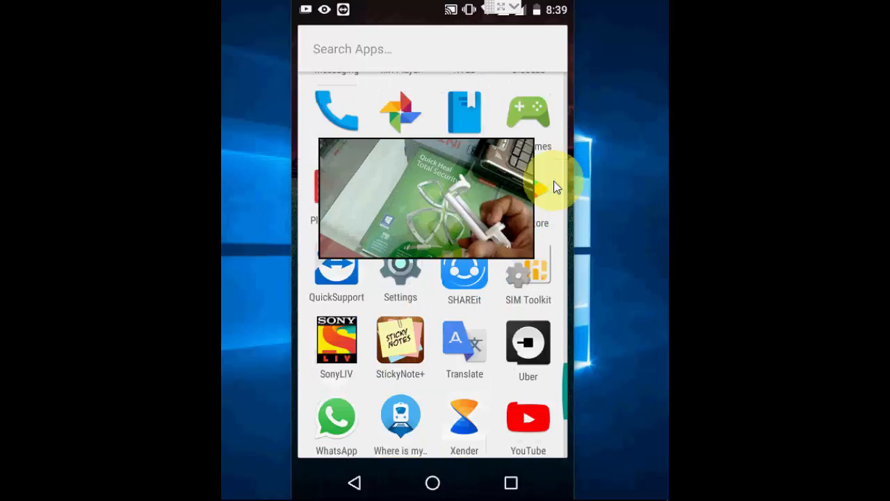
scroll("up", 3)
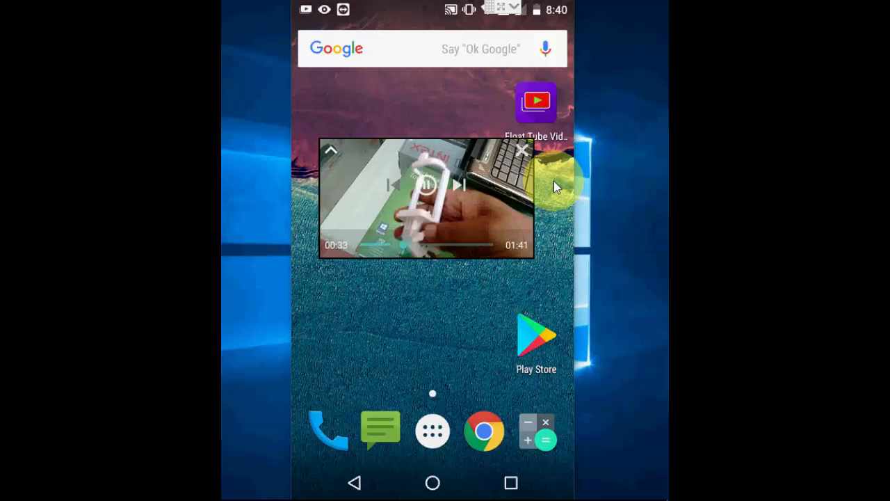
left_click(426, 187)
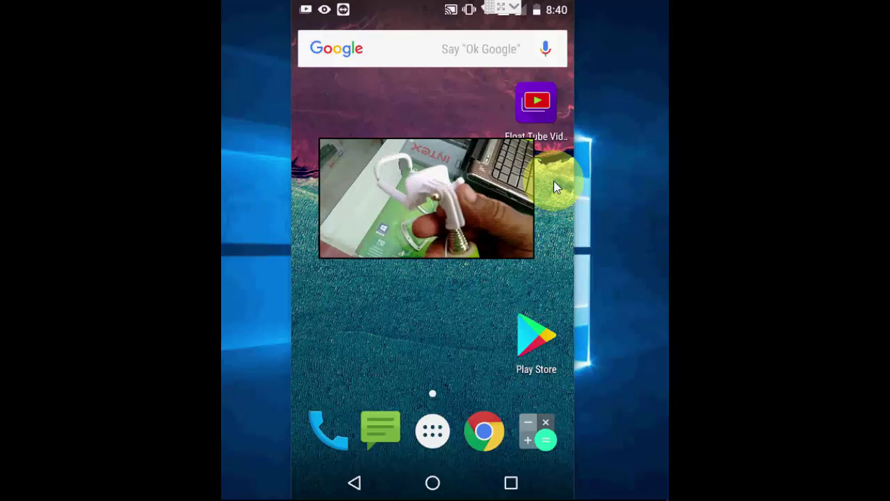